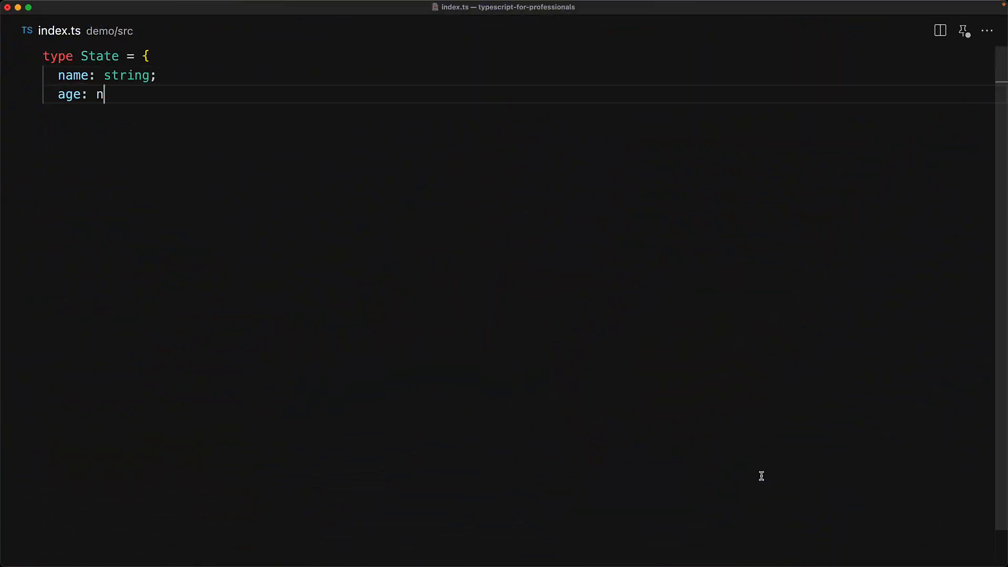
# Define a State type with name: string and age: number, then a /** */ comment sketching setters.
pyautogui.write('umber;')
pyautogui.write('};')
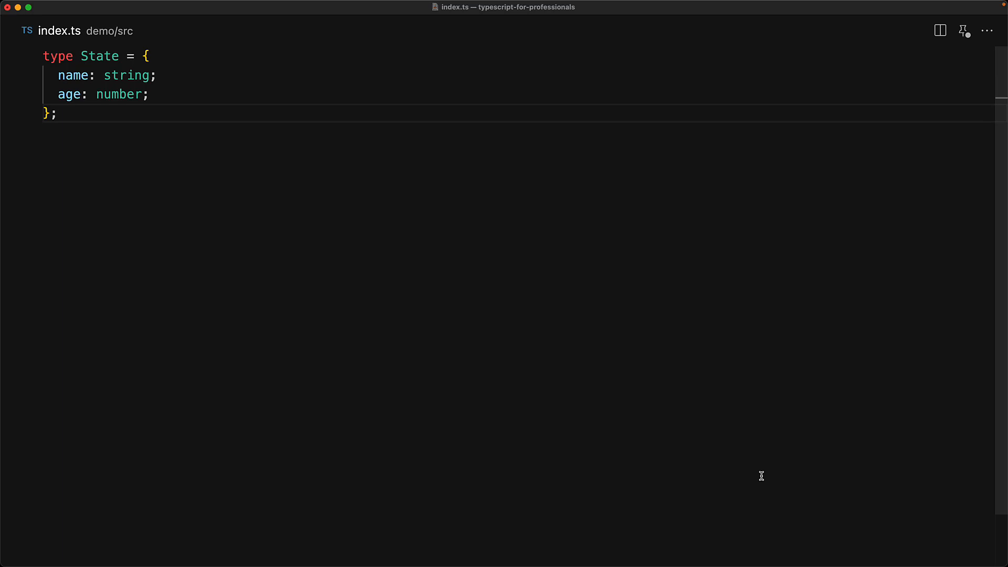
pyautogui.write('/**')
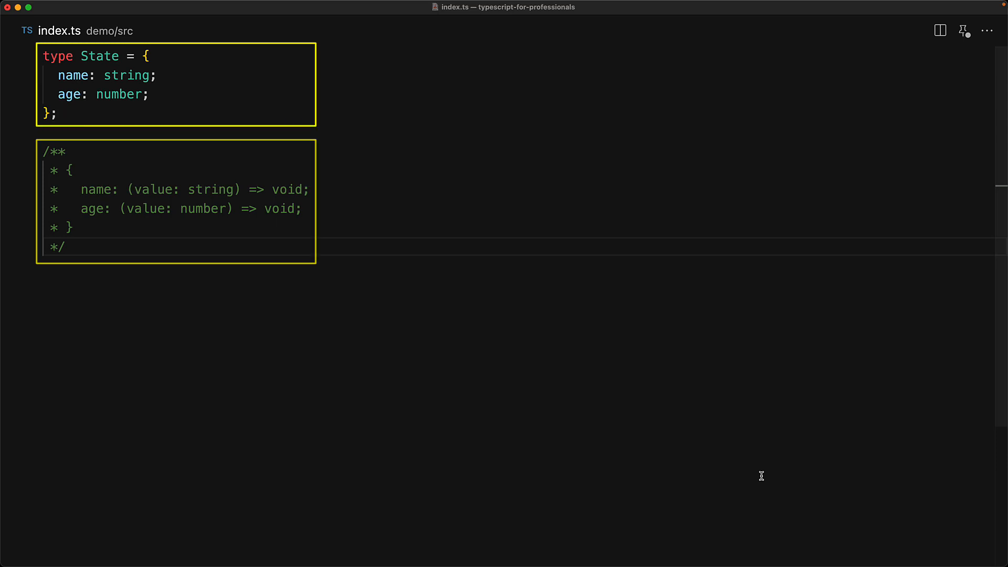
# Write the Setters mapped type: [K in keyof State]: (value: State[K]) => void.
pyautogui.write('type Setters = {')
pyautogui.write('[K in keyof State]: (value: State[K]) => void;')
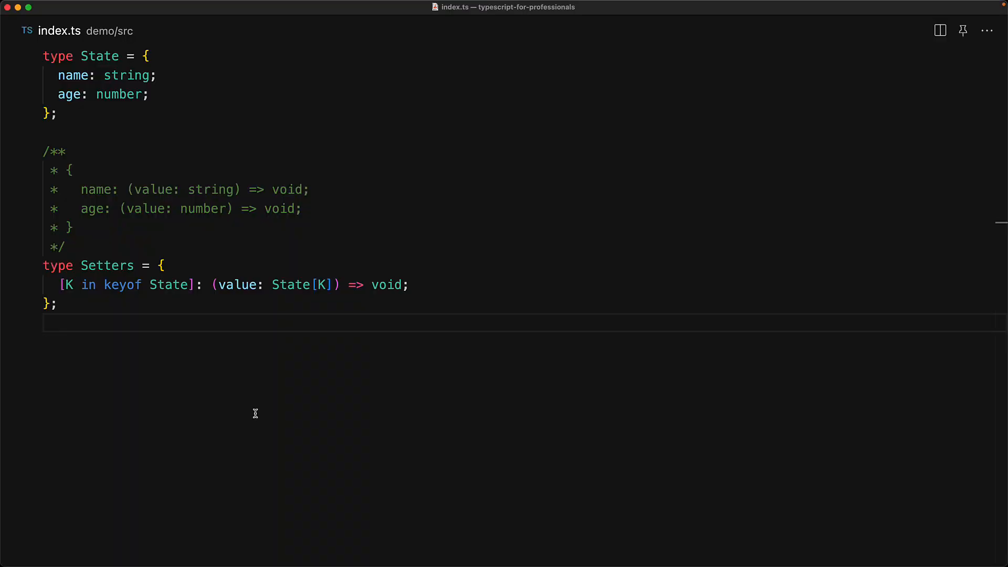
pyautogui.write('type SetProperty<K extends string> = `set${Capitalize<K>}`;')
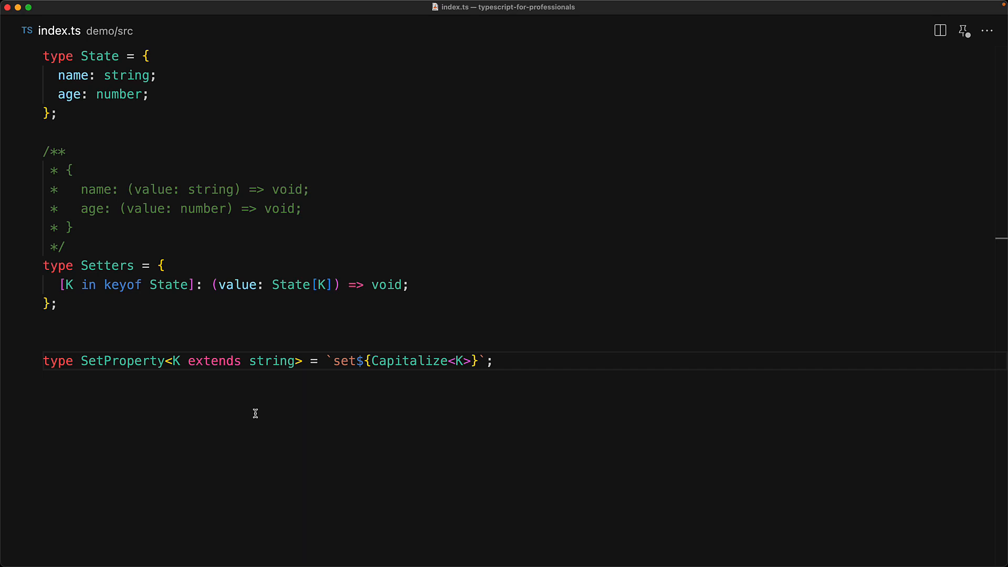
pyautogui.write("type ExampleName = SetProperty<'name'>; // setNam")
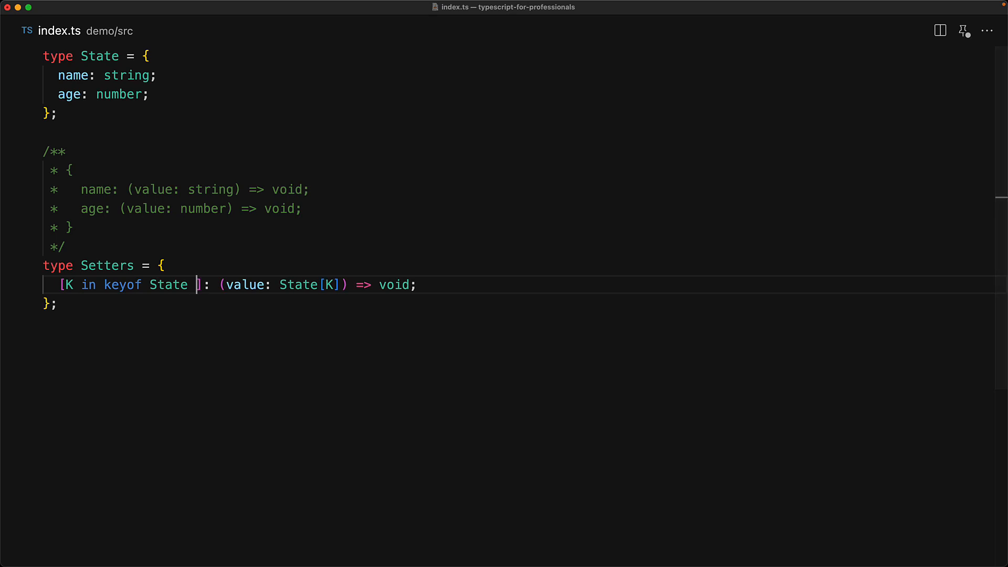
# Rename keys with as `set${Capitalize<K>}`, remove State and the comment, and export Setters.
pyautogui.write('as `set${Capitalize<K>}`')
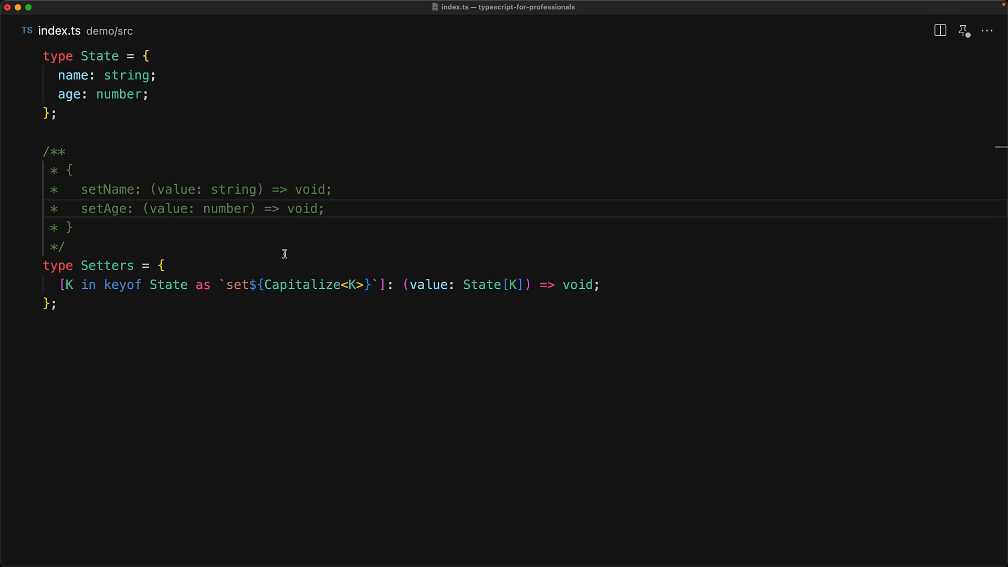
pyautogui.moveTo(108, 266)
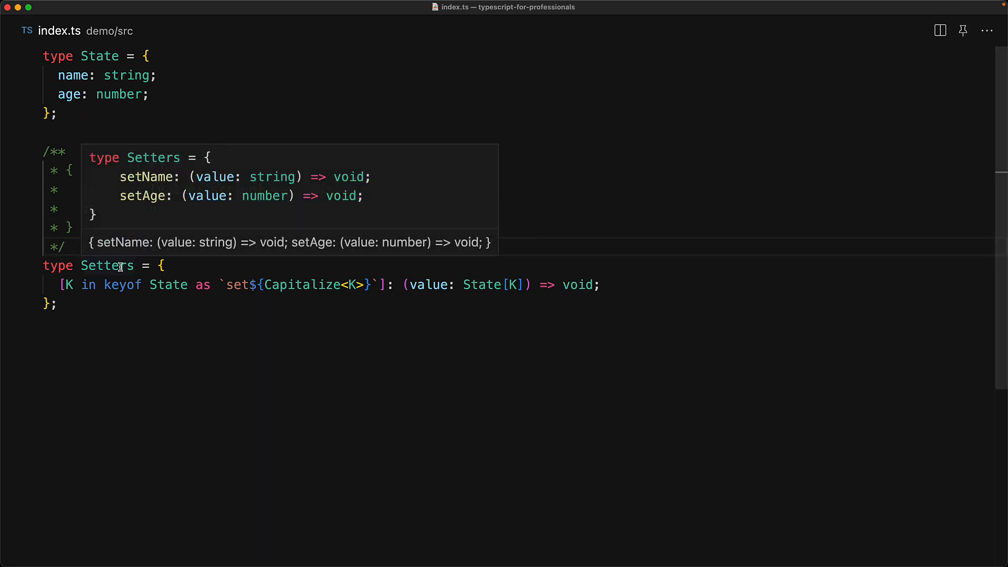
pyautogui.click(66, 246)
pyautogui.write('export ')
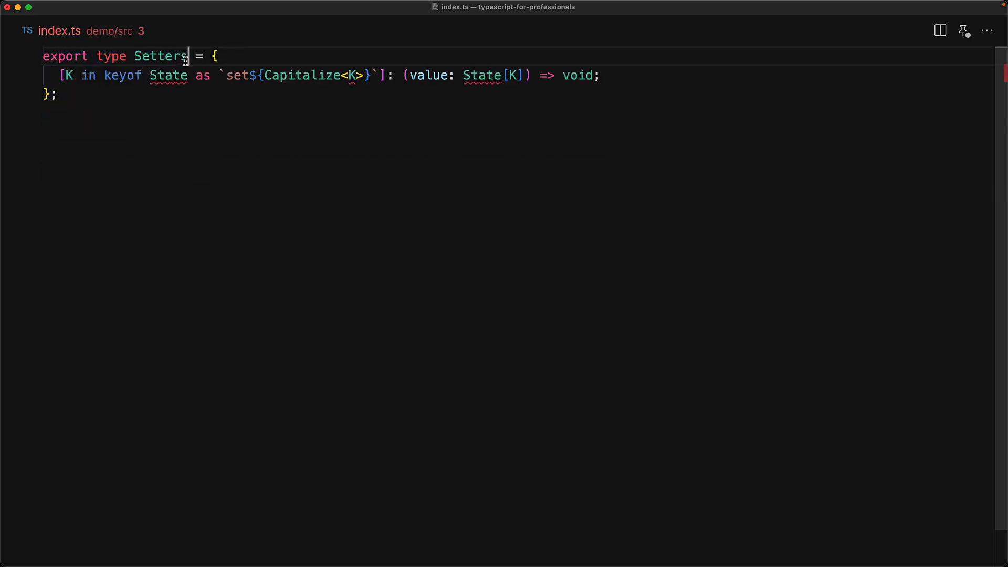
# Make Setters generic with a <State> type parameter.
pyautogui.write('<Stat')
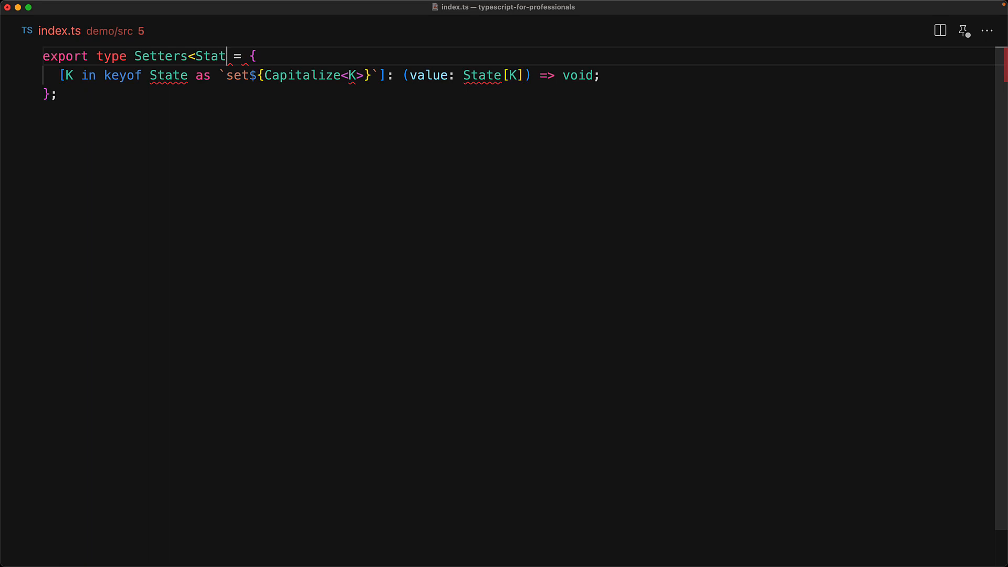
pyautogui.write('e>')
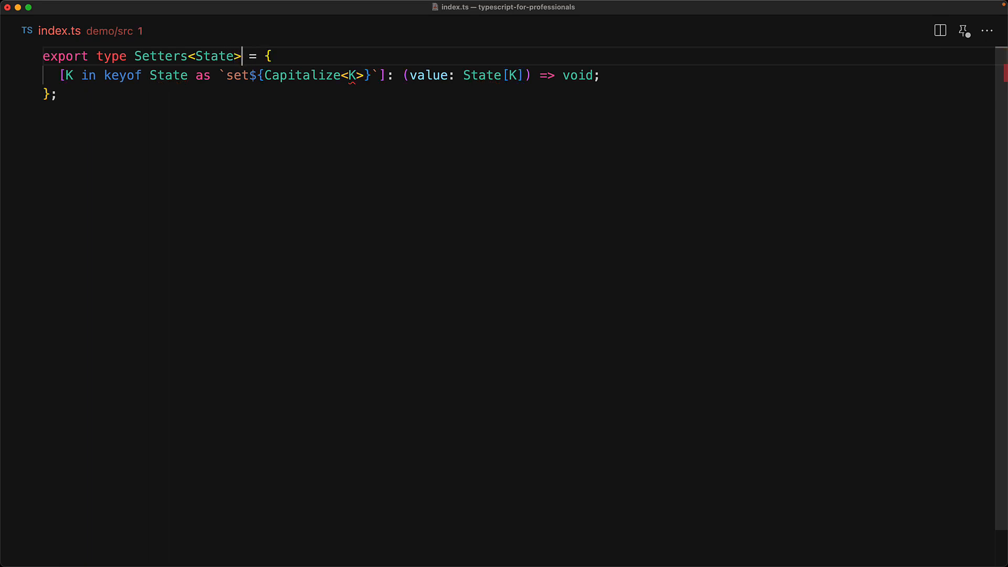
pyautogui.moveTo(451, 248)
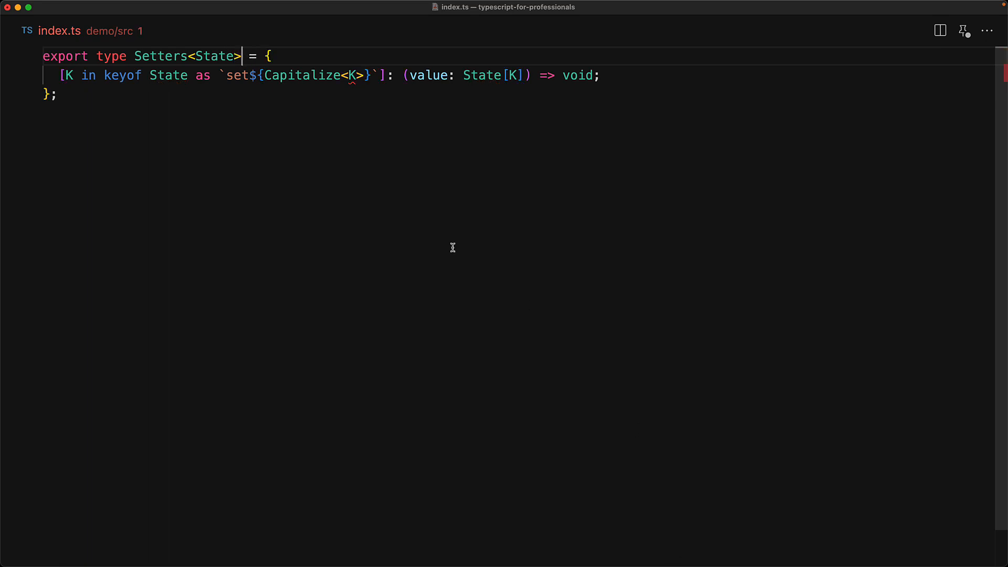
pyautogui.moveTo(353, 76)
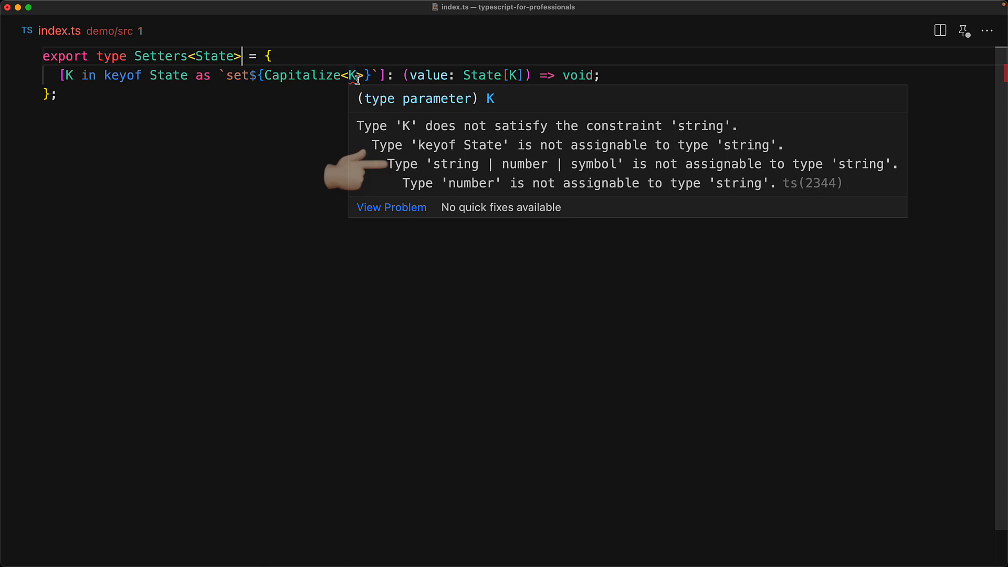
pyautogui.moveTo(360, 170)
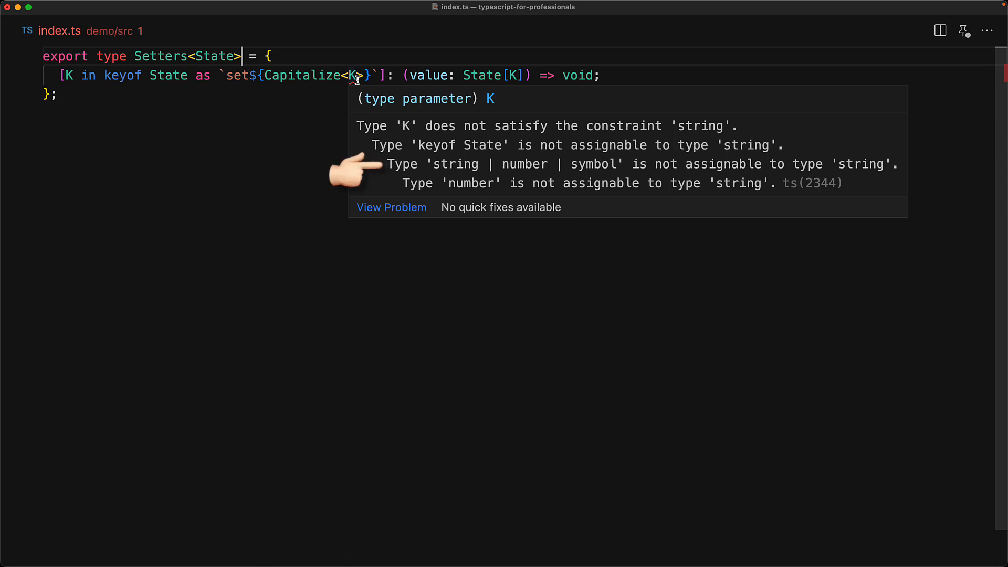
pyautogui.moveTo(350, 148)
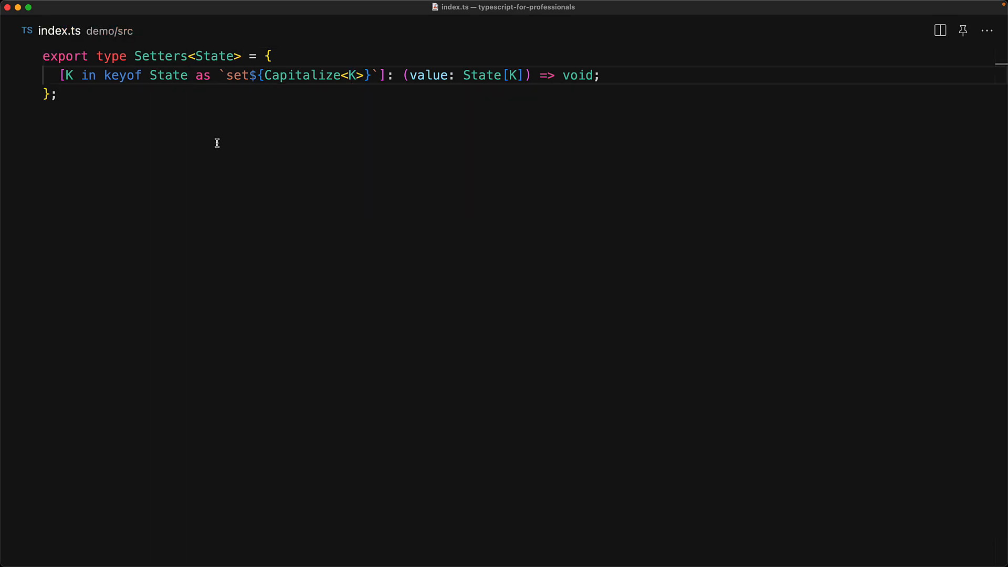
# Intersect keyof State with & string so Capitalize accepts the key.
pyautogui.write('& string')
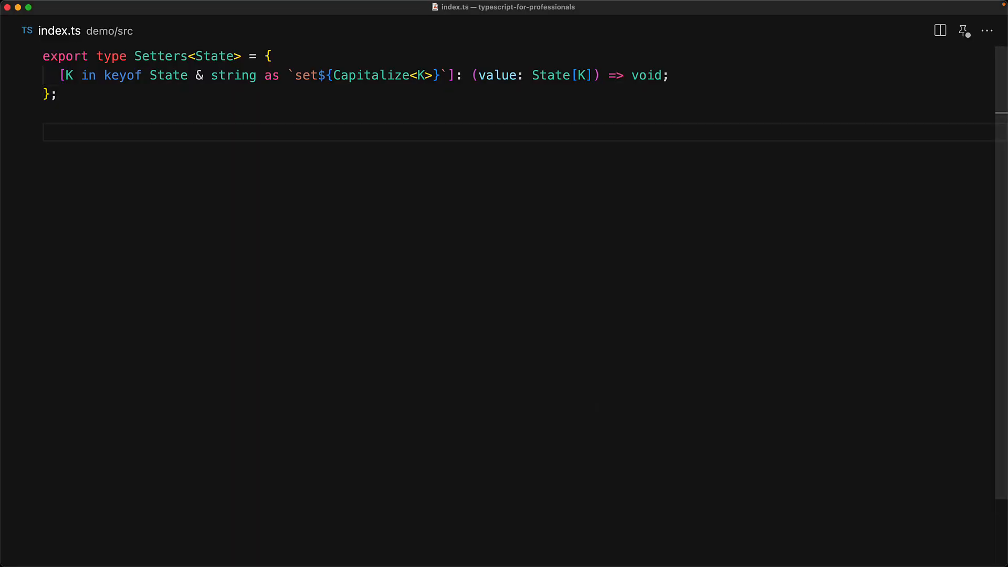
# Add exported Getters<State> with get-prefixed keys, Store<State> = Setters<State> & Getters<State>, and PersonState.
pyautogui.write('export type Getters<State> = {')
pyautogui.write('[K in keyof State & string as `get${Capitalize<K>}`]: () => State[K];')
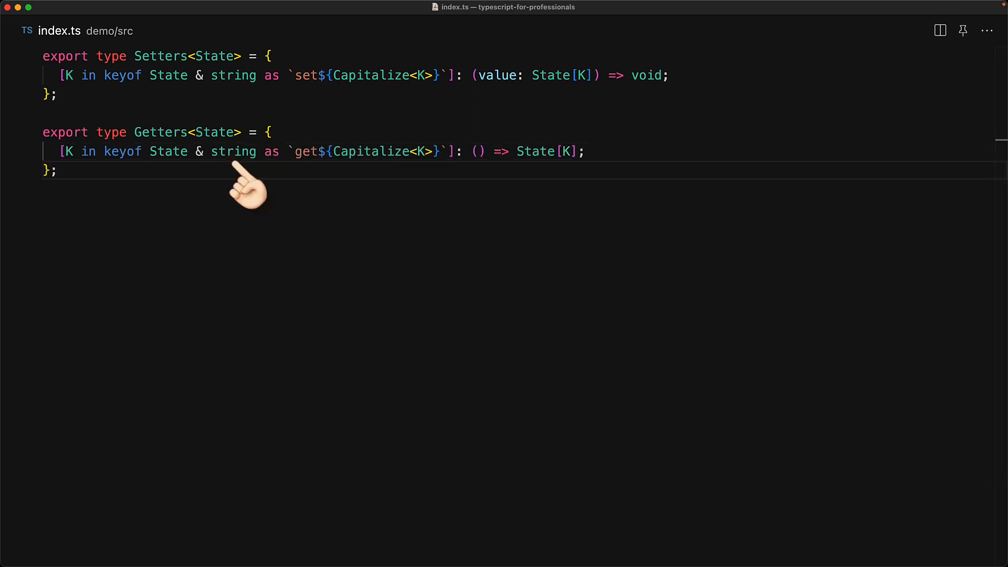
pyautogui.moveTo(595, 395)
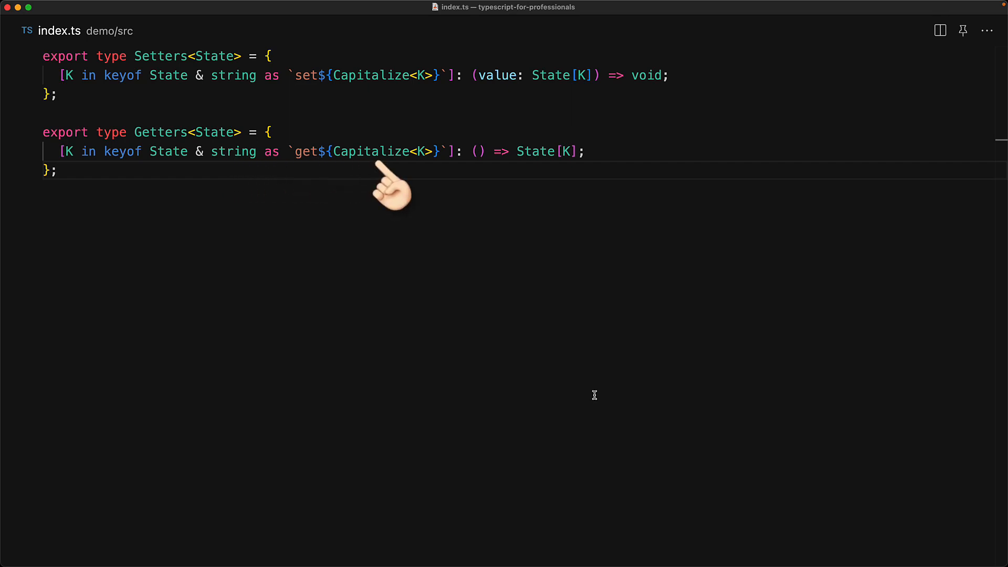
pyautogui.moveTo(539, 179)
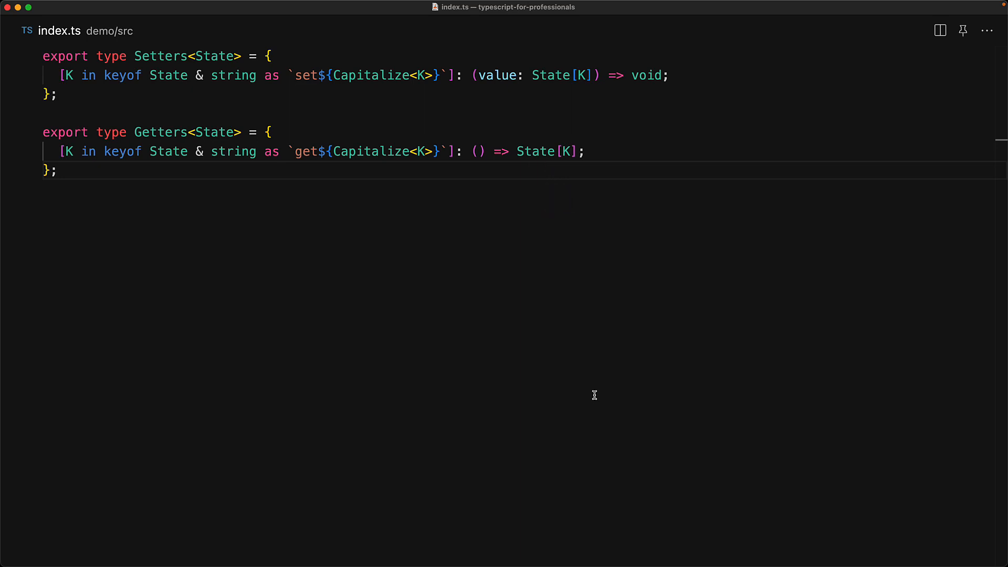
pyautogui.write('export type Store<State> = Setters<State> & Getters<State>;')
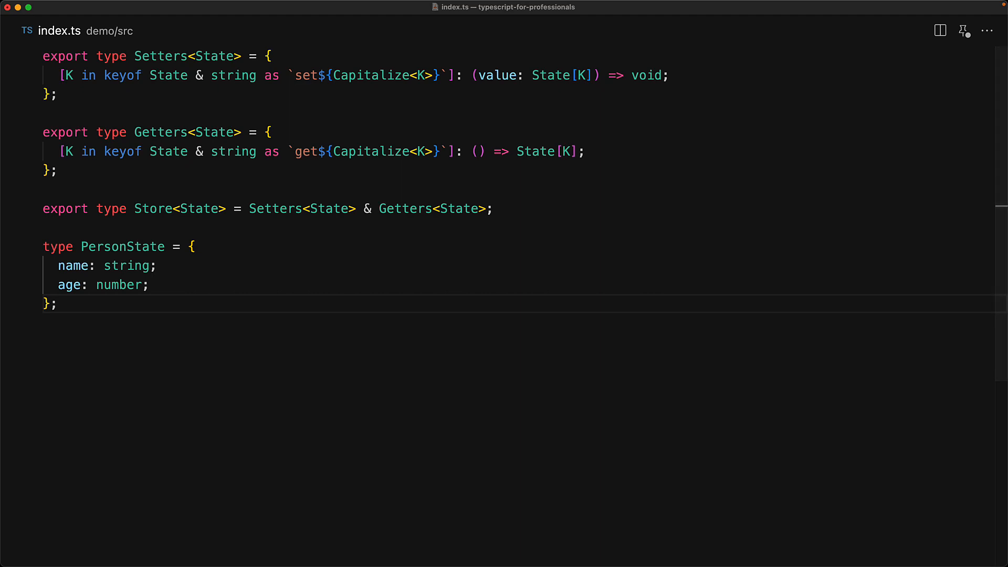
# Define type PersonStore = Store<PersonState> and begin a declare const statement.
pyautogui.write('type PersonStore = Store<PersonState>;')
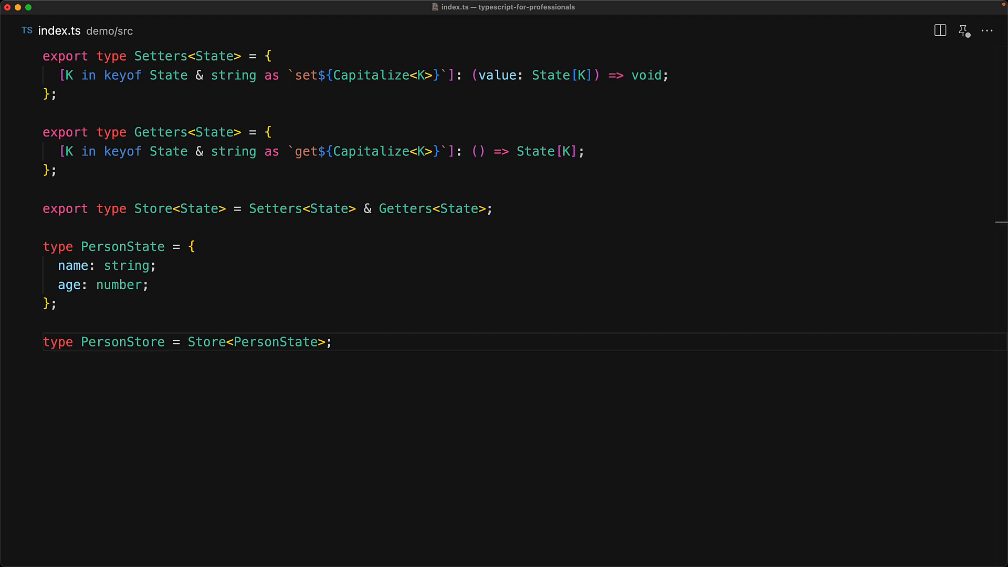
pyautogui.write('declare co')
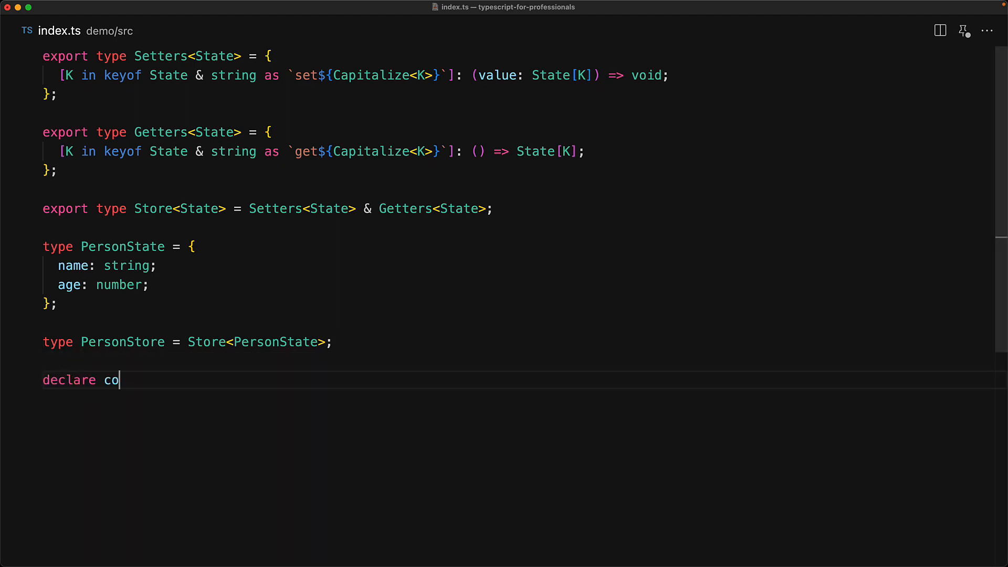